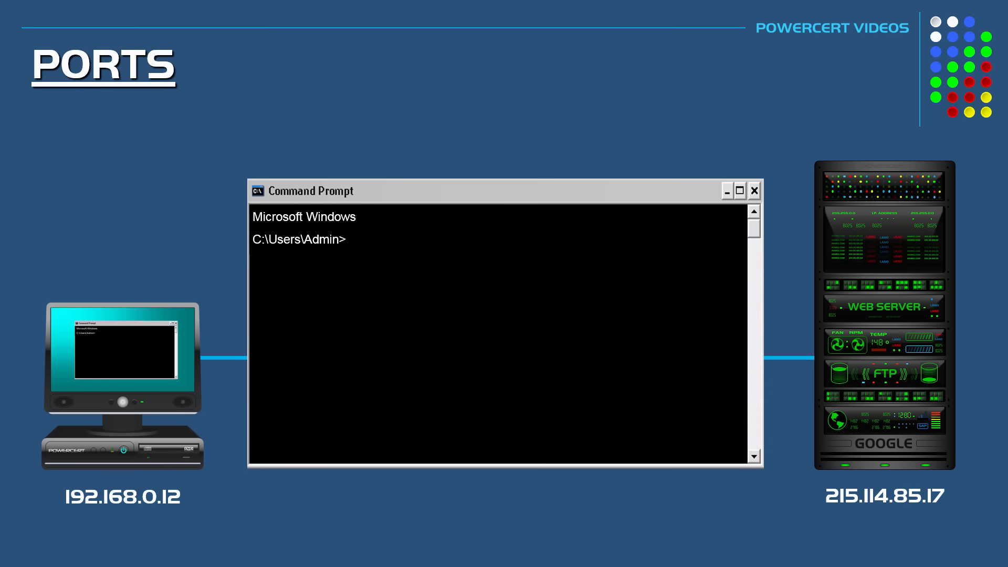
Enter 'netstat -n' at the C:\Users\Admin> prompt to list connections numerically
type("netstat -n")
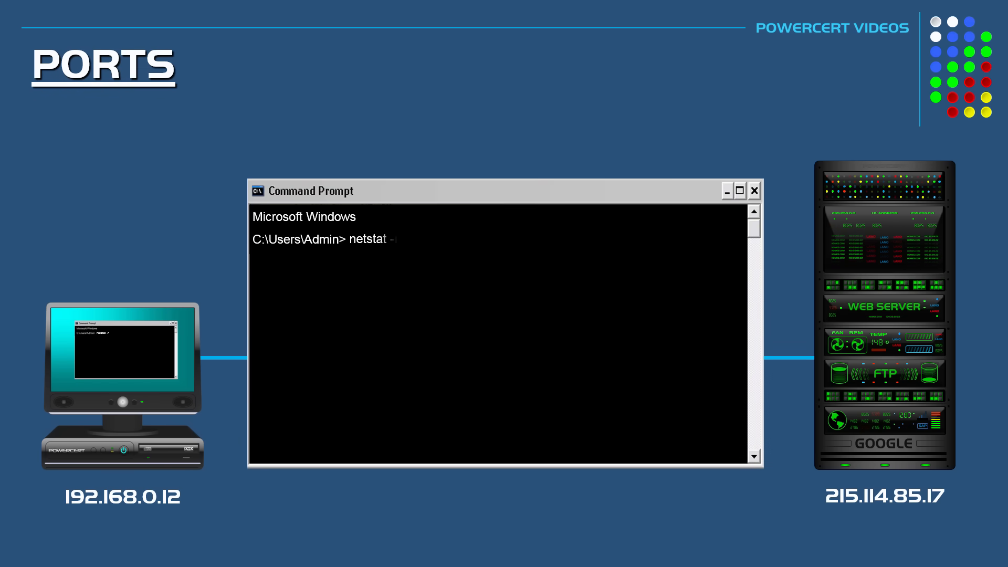
type("-n")
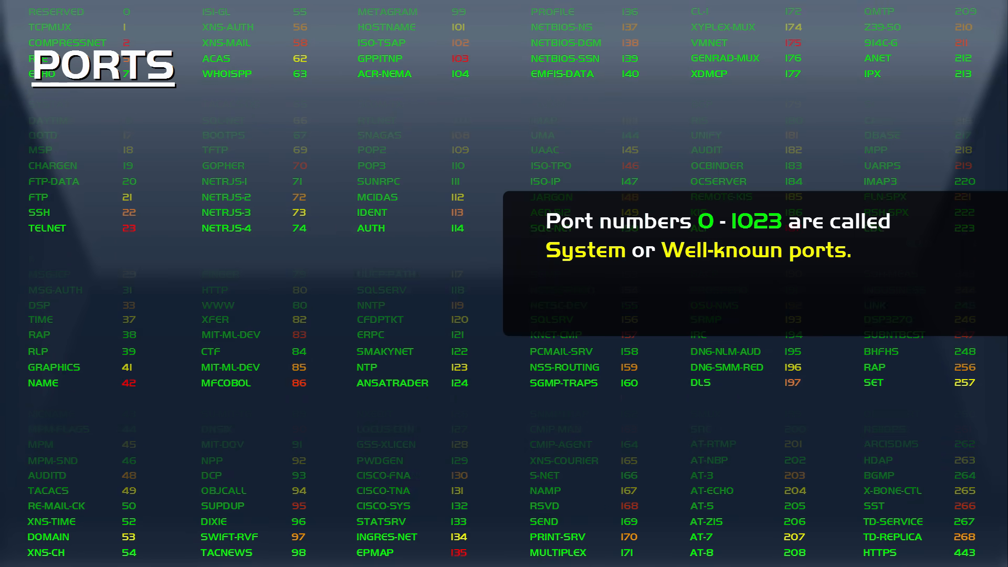
Advance to the slide captioning ports 0–1023 as System or Well-known ports
scroll("down", 3)
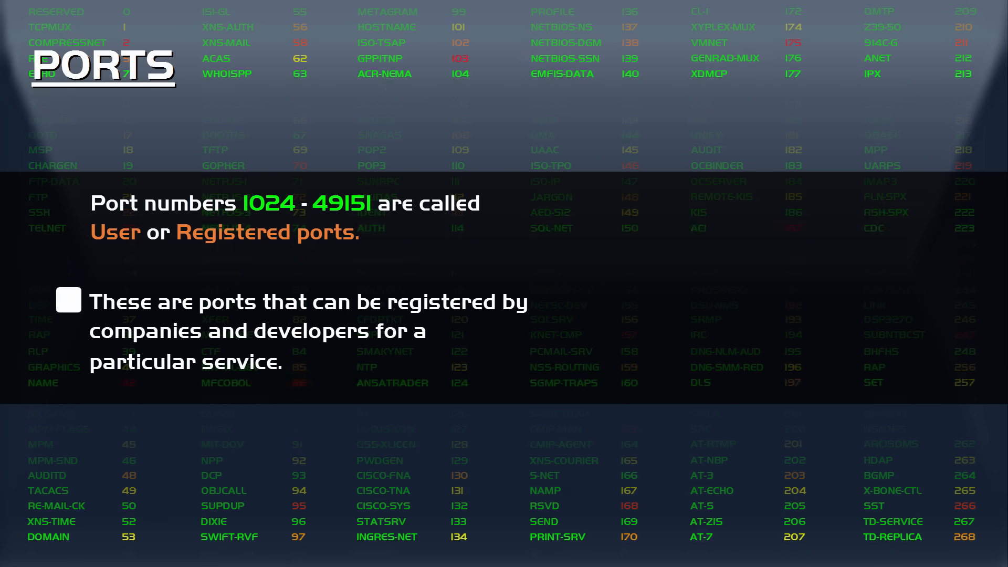
Advance past the Registered ports 1024–49151 examples to the client/server port diagram
scroll("down", 3)
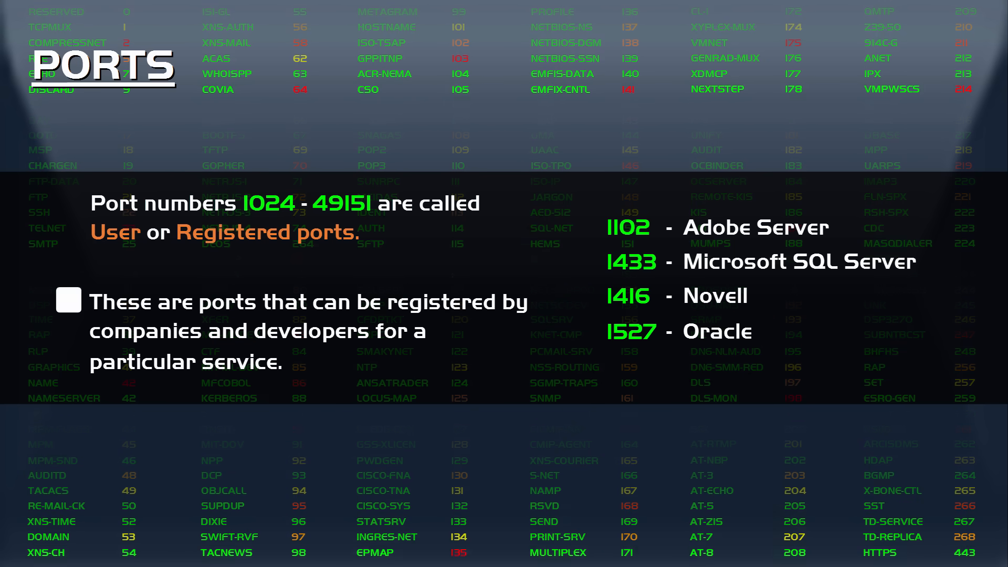
left_click(66, 300)
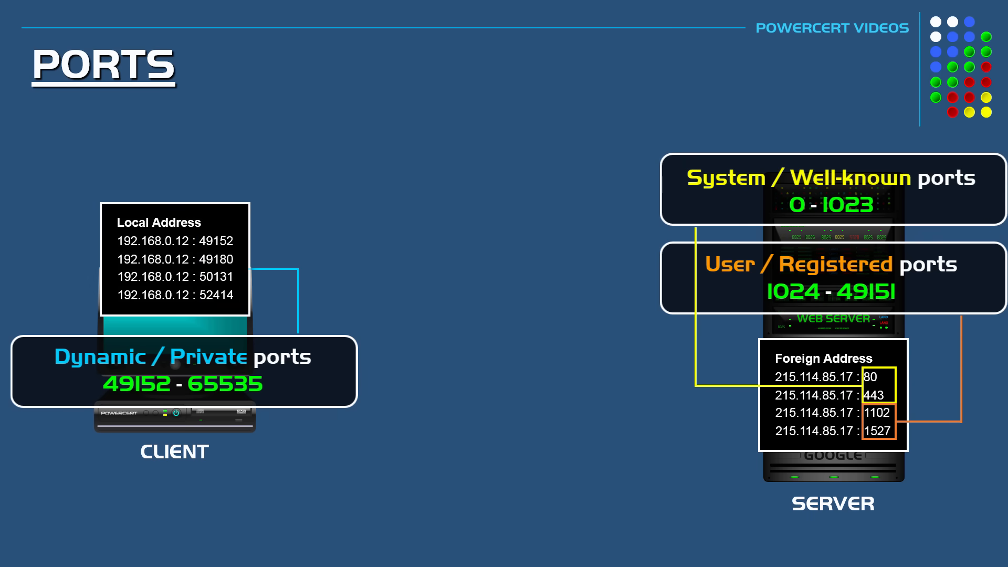
Return to the Command Prompt and enter 'netstat -an' to list all connections
left_click(216, 270)
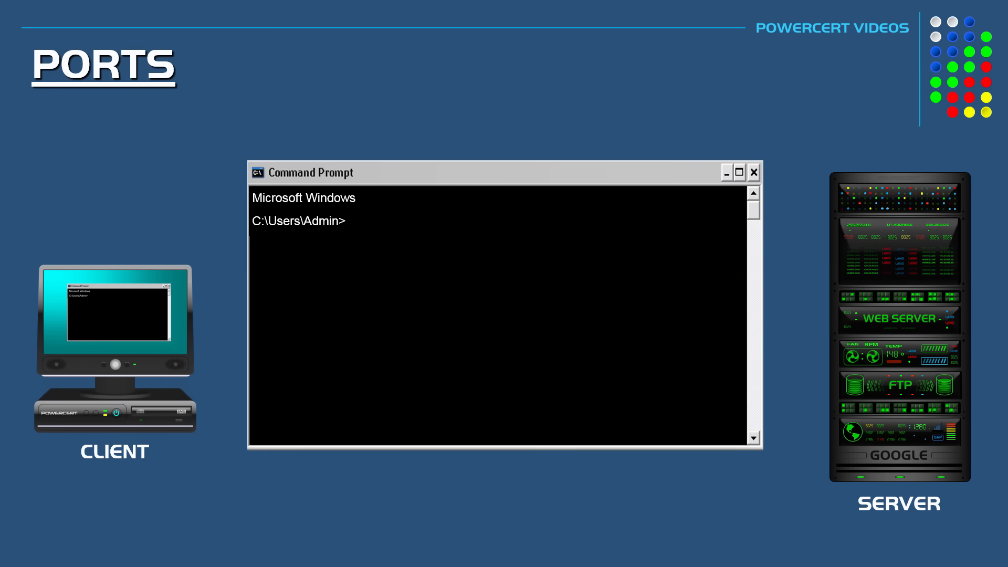
type("netstat -an")
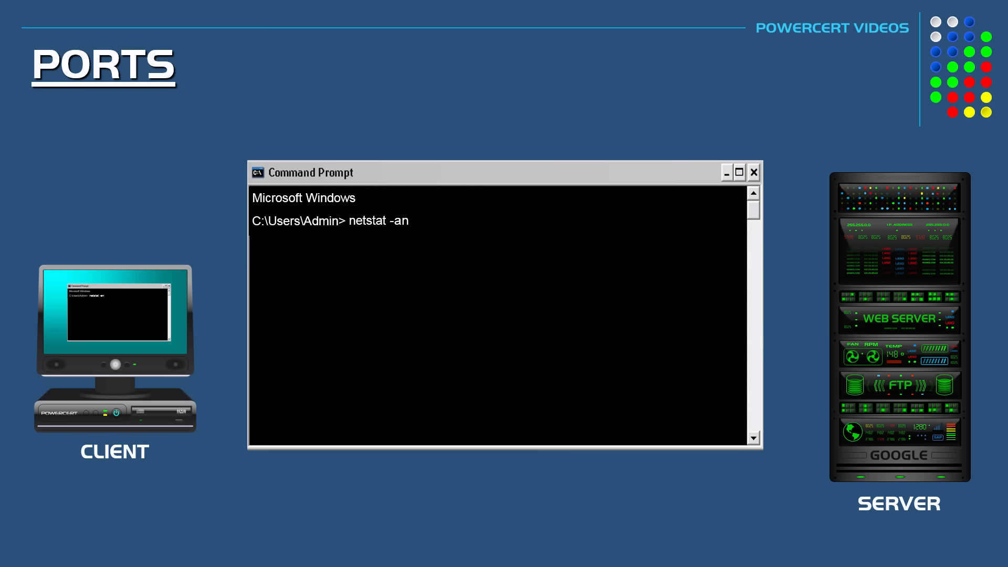